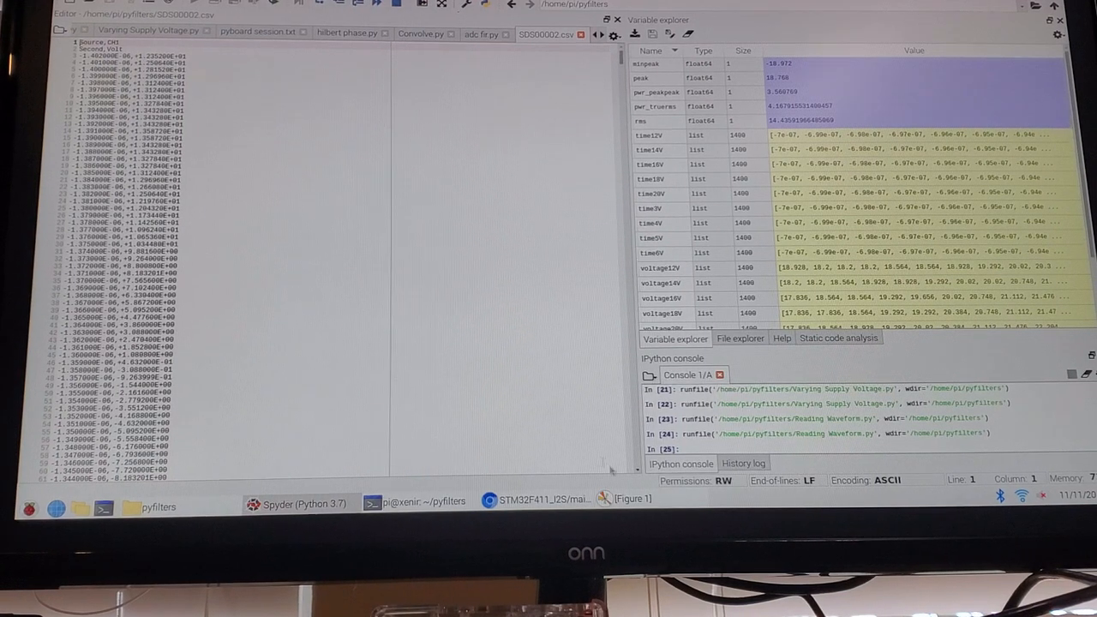
- Raise the 'Figure 1' Matplotlib window showing the overlaid voltage-versus-time traces
click(631, 497)
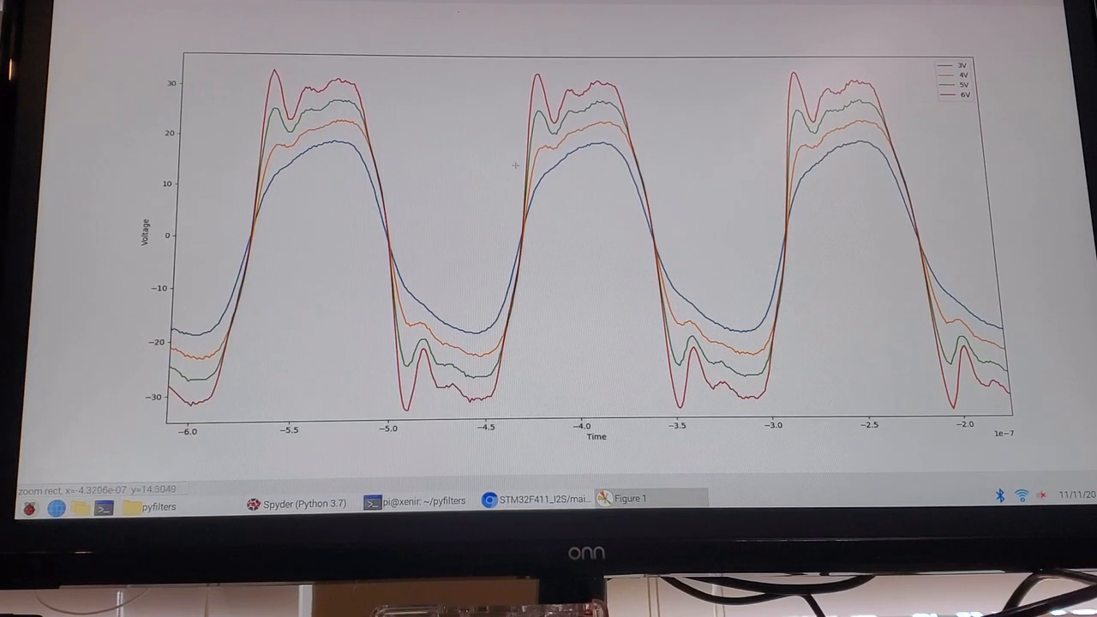